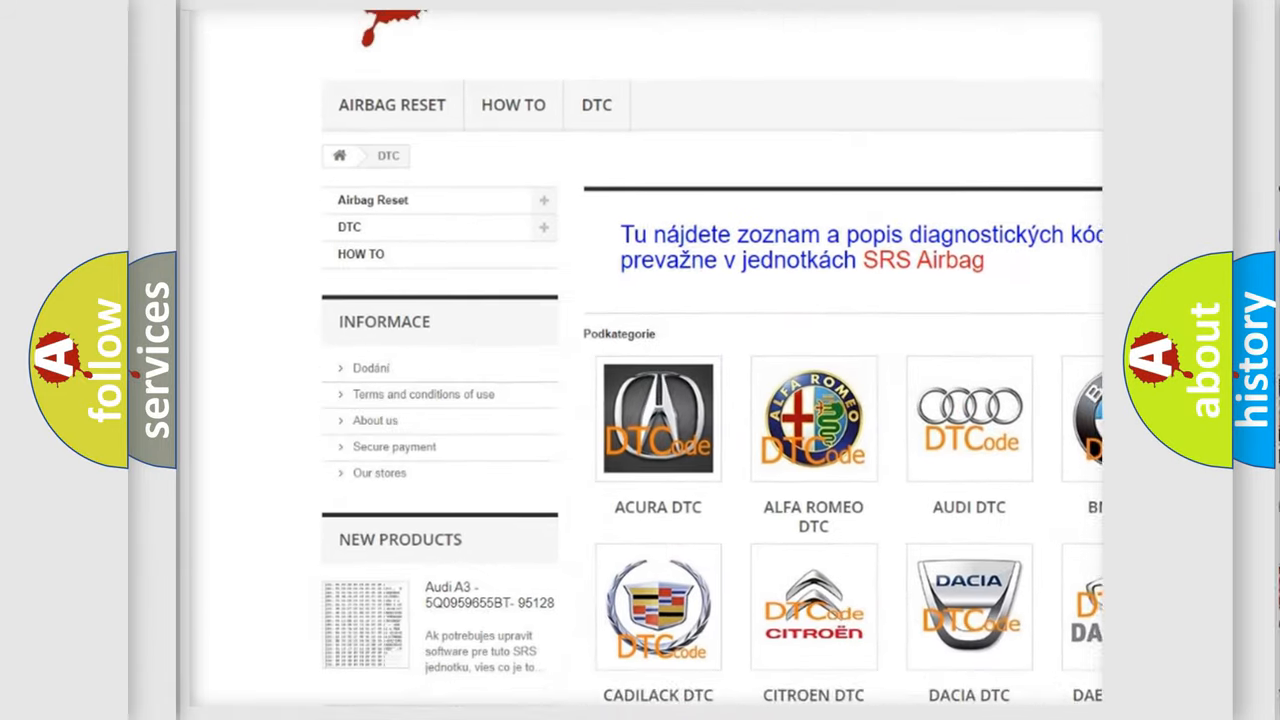
{"action": "scroll", "scroll_direction": "down", "scroll_amount": 3}
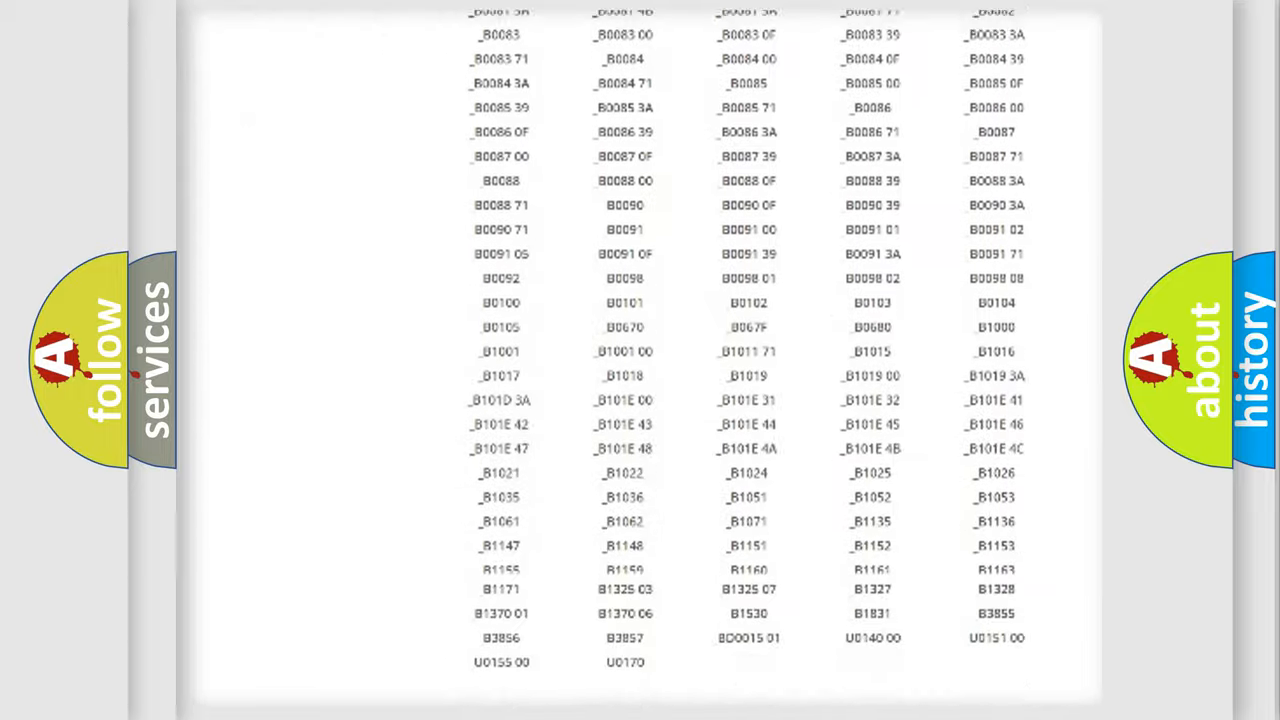
{"action": "scroll", "scroll_direction": "up", "scroll_amount": 3}
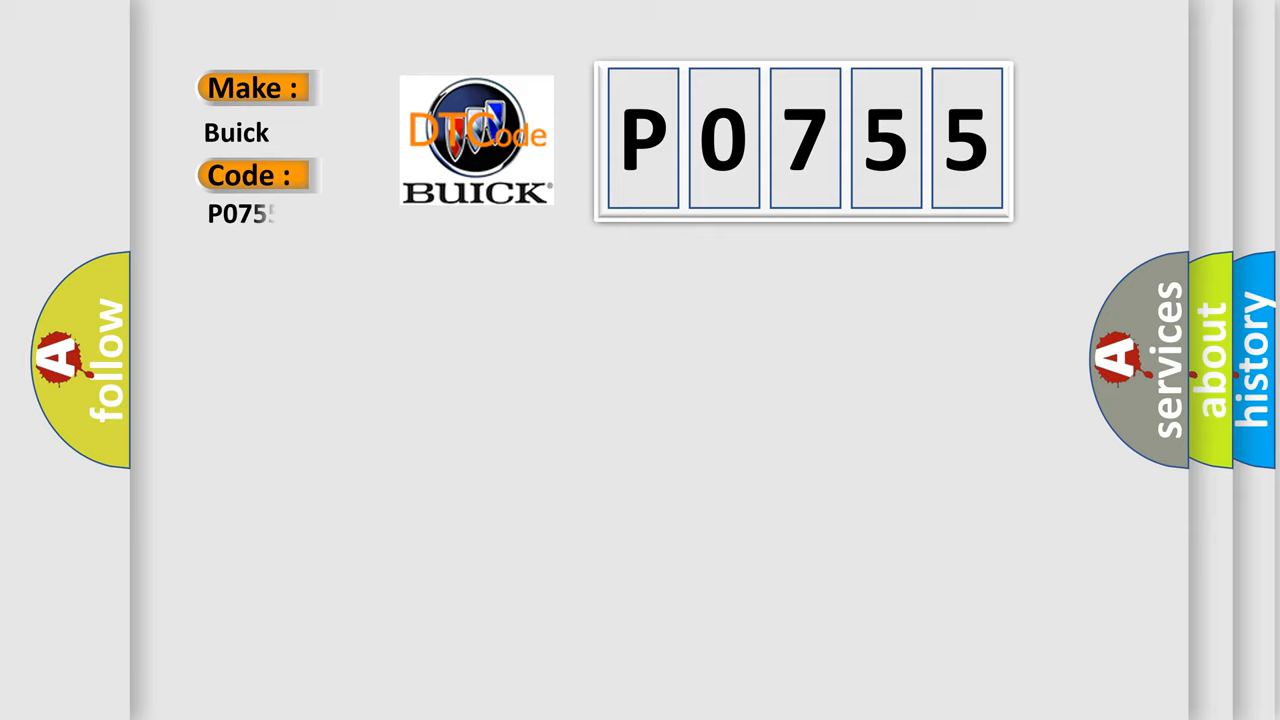
{"action": "type", "text": "55"}
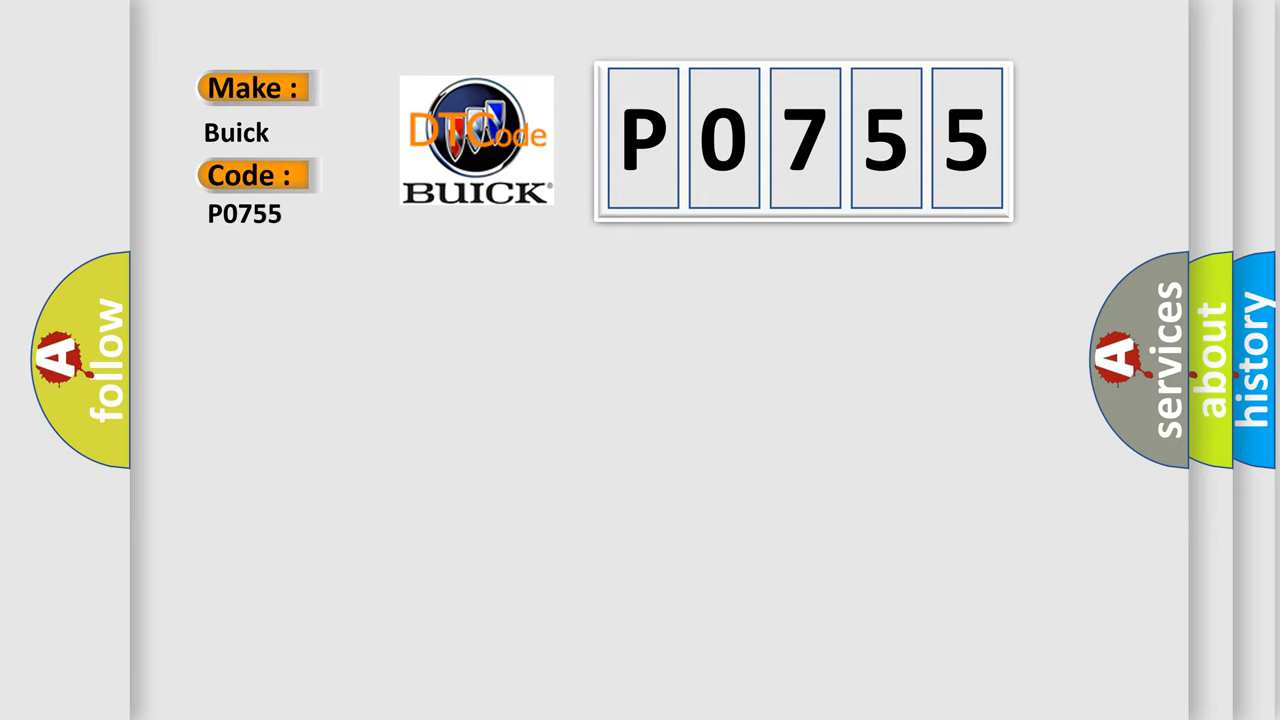